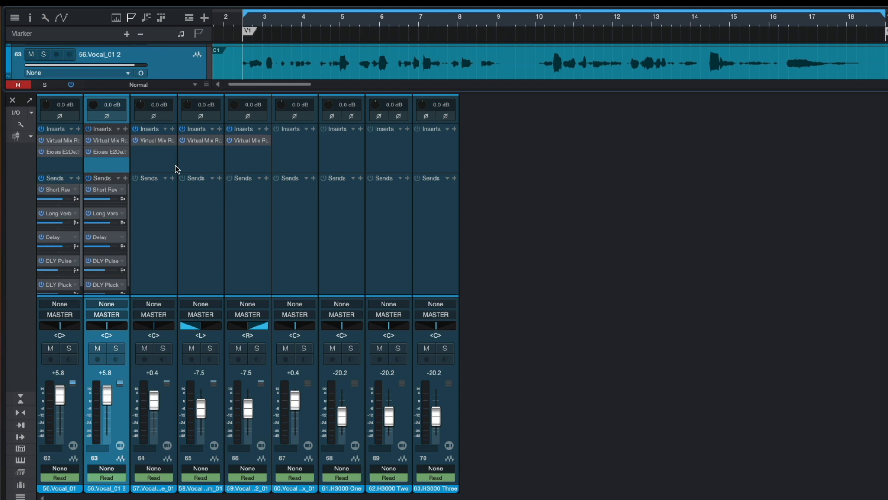
mouse_move(582, 191)
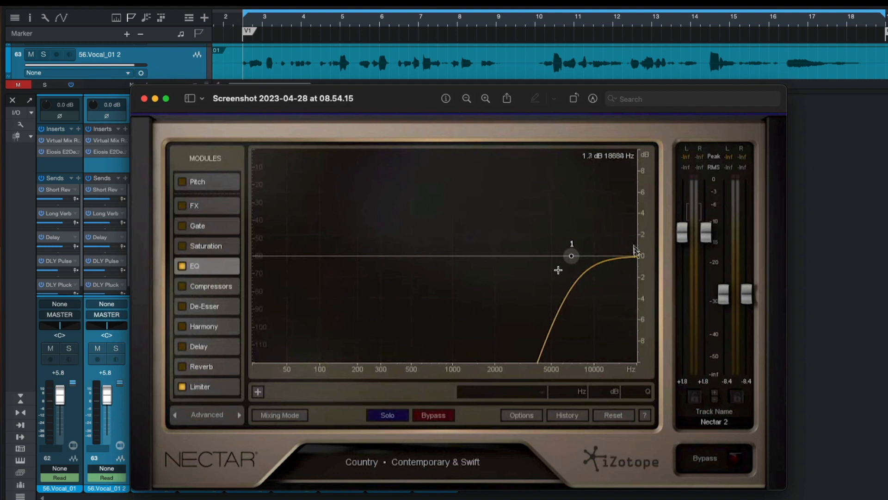
Step: Bring up the Nectar screenshot in Preview showing the steep low cut near 5 kHz
left_click(202, 387)
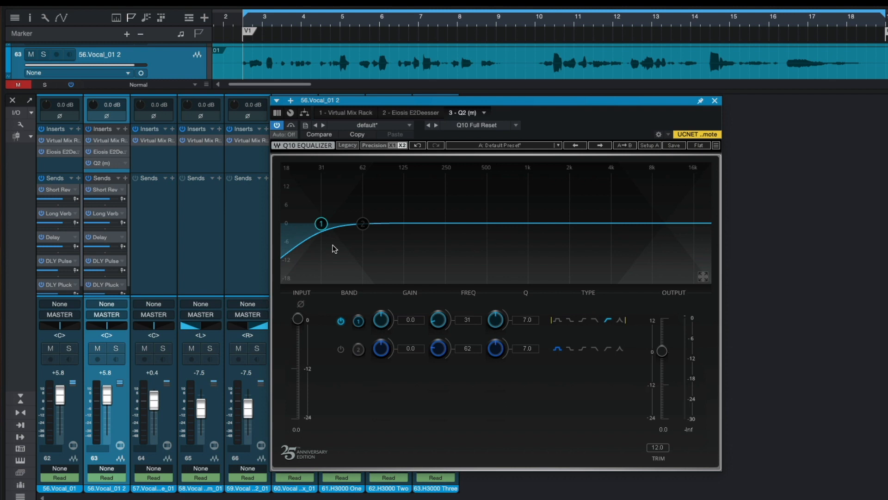
Step: Move the Q2 band 1 low cut up to roughly 5.3–6 kHz
left_click_drag(321, 223, 628, 225)
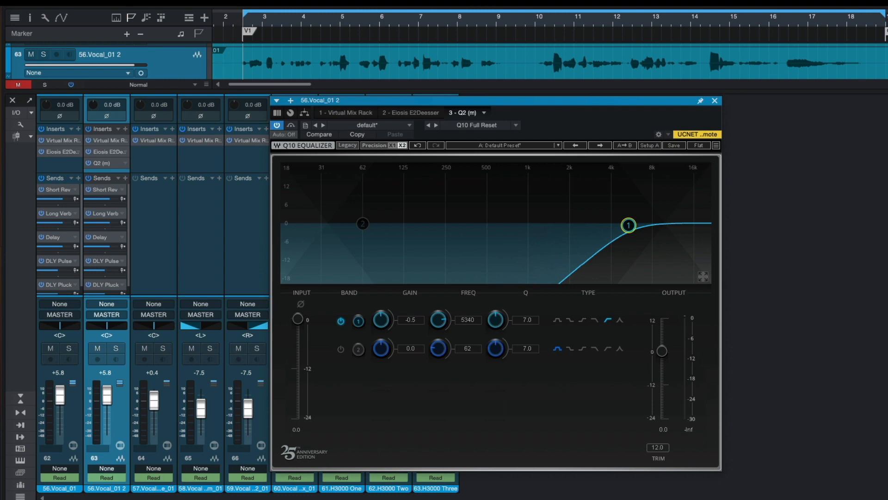
left_click_drag(629, 225, 649, 222)
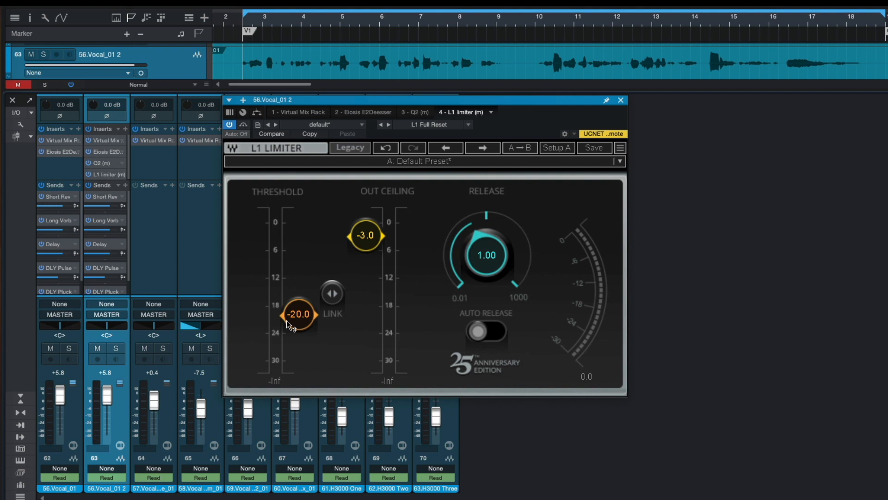
mouse_move(366, 261)
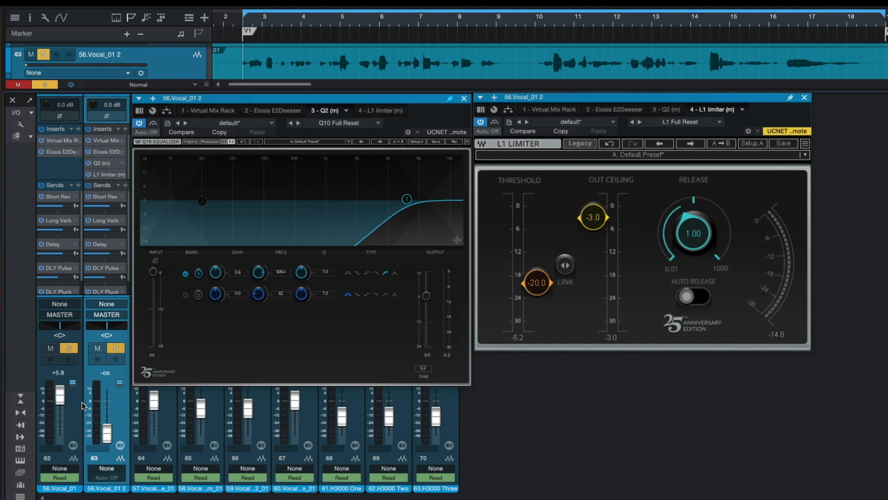
mouse_move(105, 400)
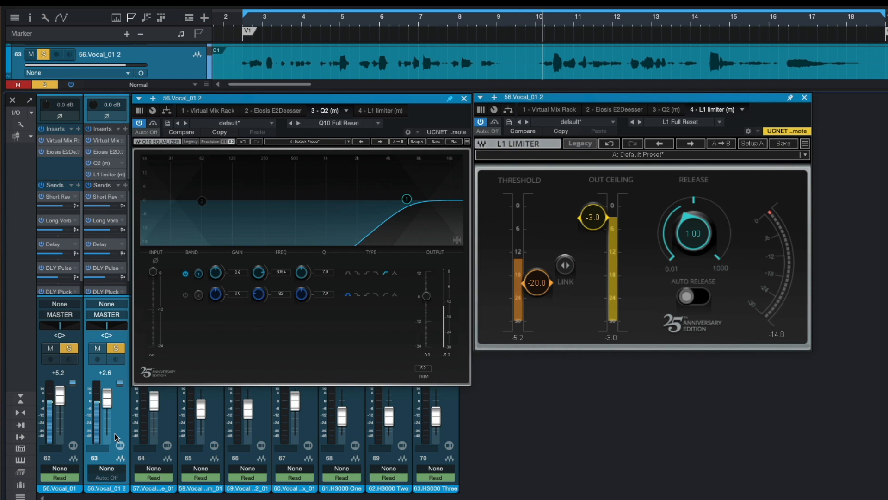
Step: Mute and unmute the duplicate vocal at +2.6 dB to compare the blend
left_click(97, 351)
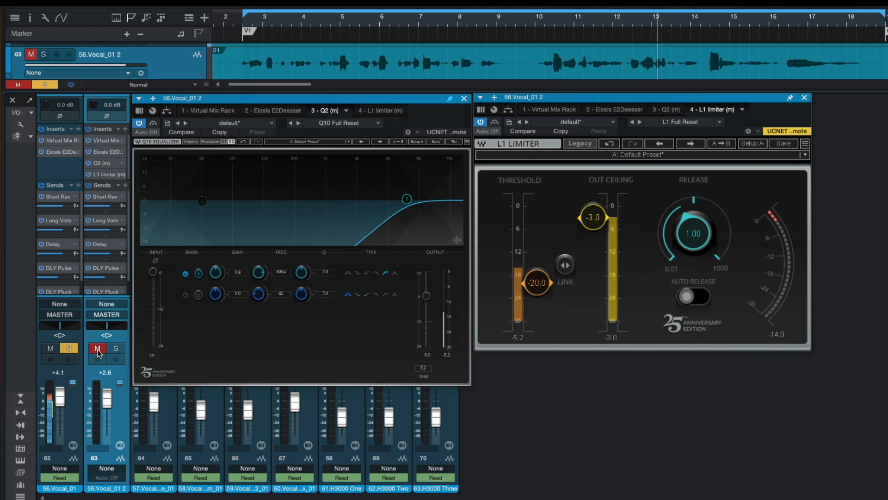
left_click(96, 351)
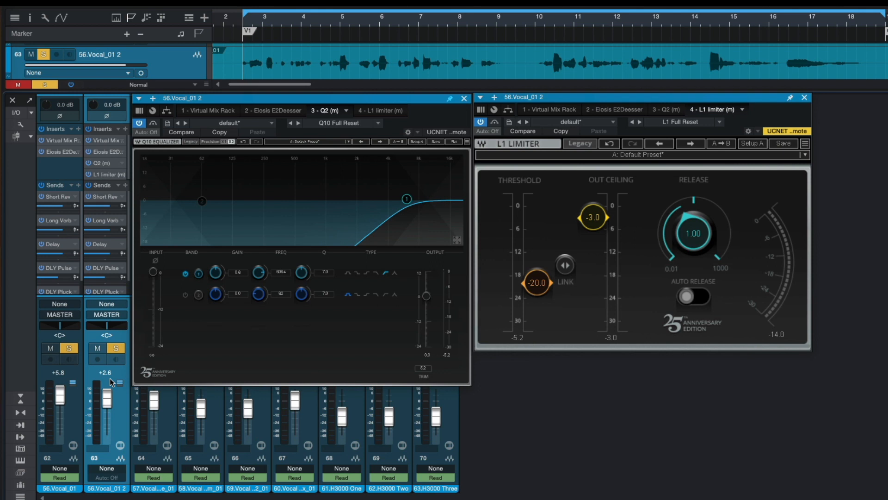
Step: Lower the duplicate vocal to +0.5 dB, then mute and unmute it to compare
left_click(98, 350)
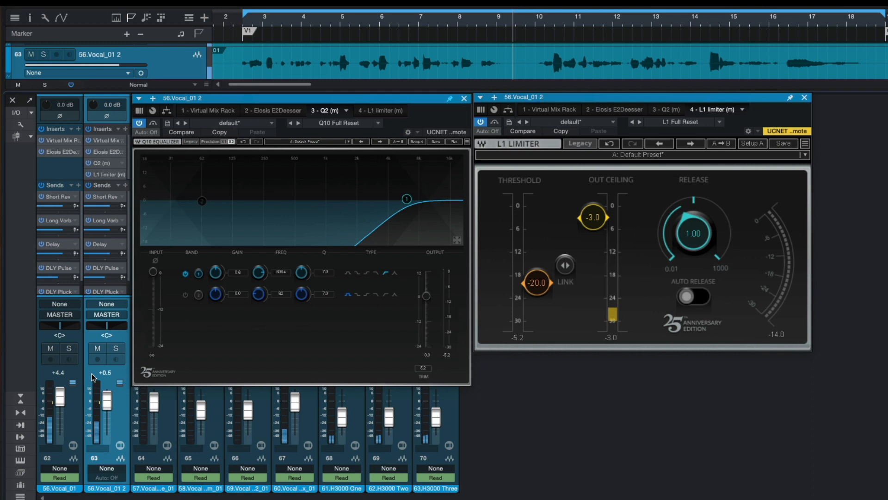
left_click(97, 350)
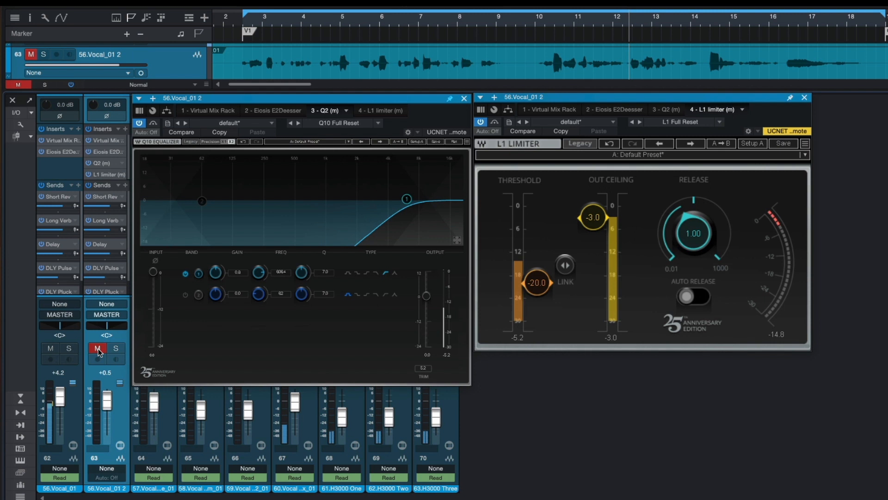
left_click(98, 348)
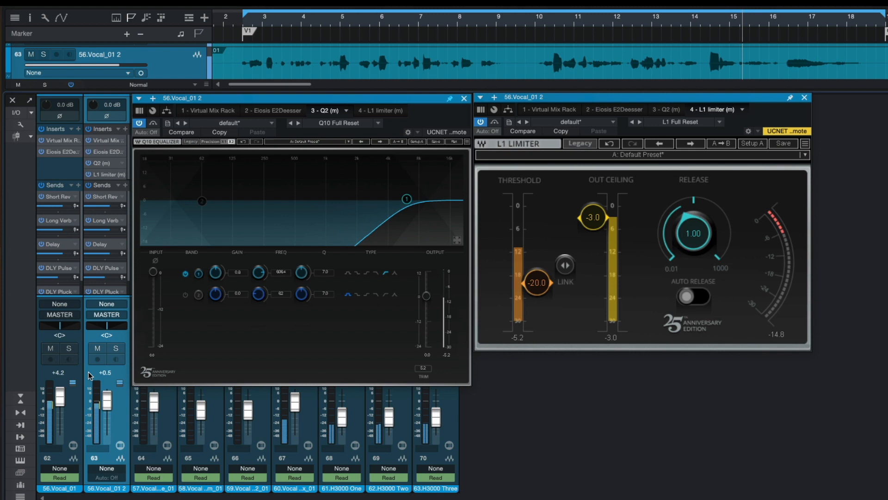